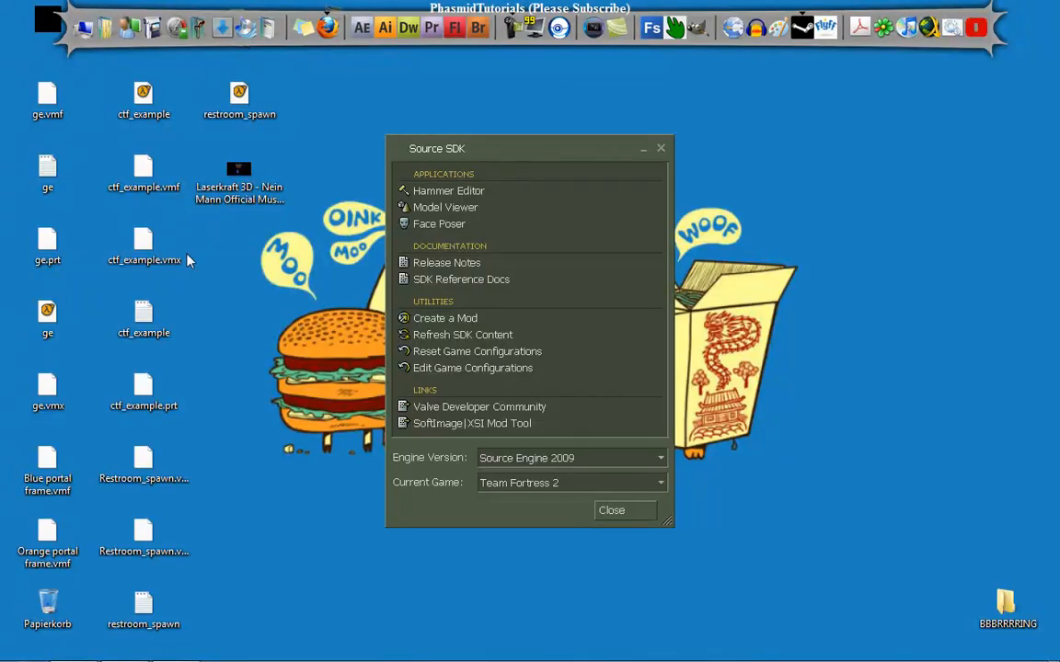
{"action": "mouse_move", "coordinate": [295, 280]}
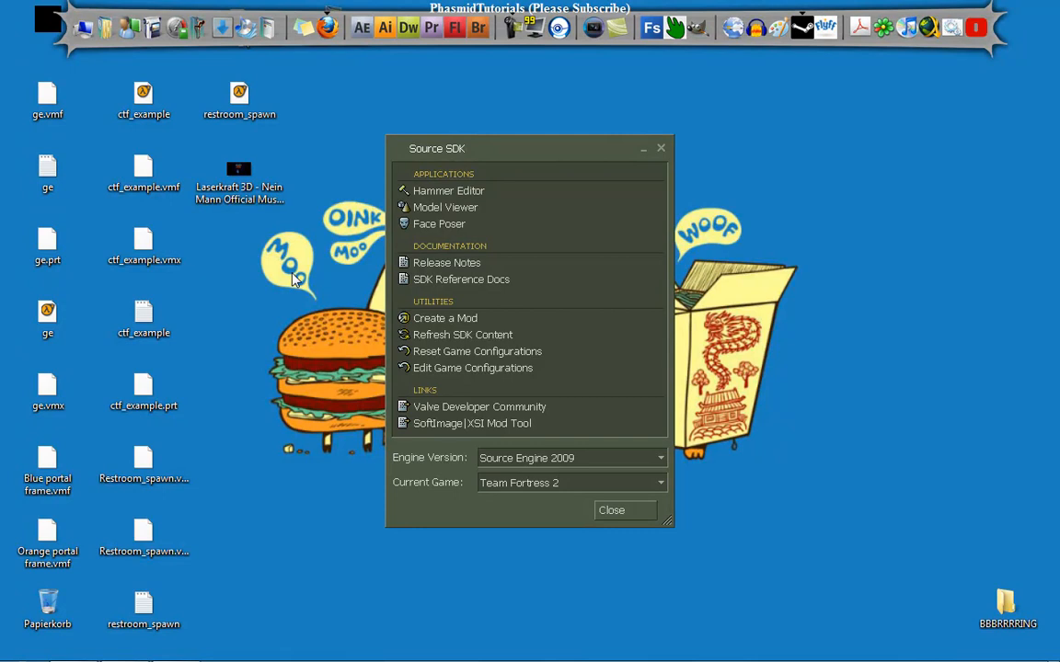
{"action": "mouse_move", "coordinate": [320, 276]}
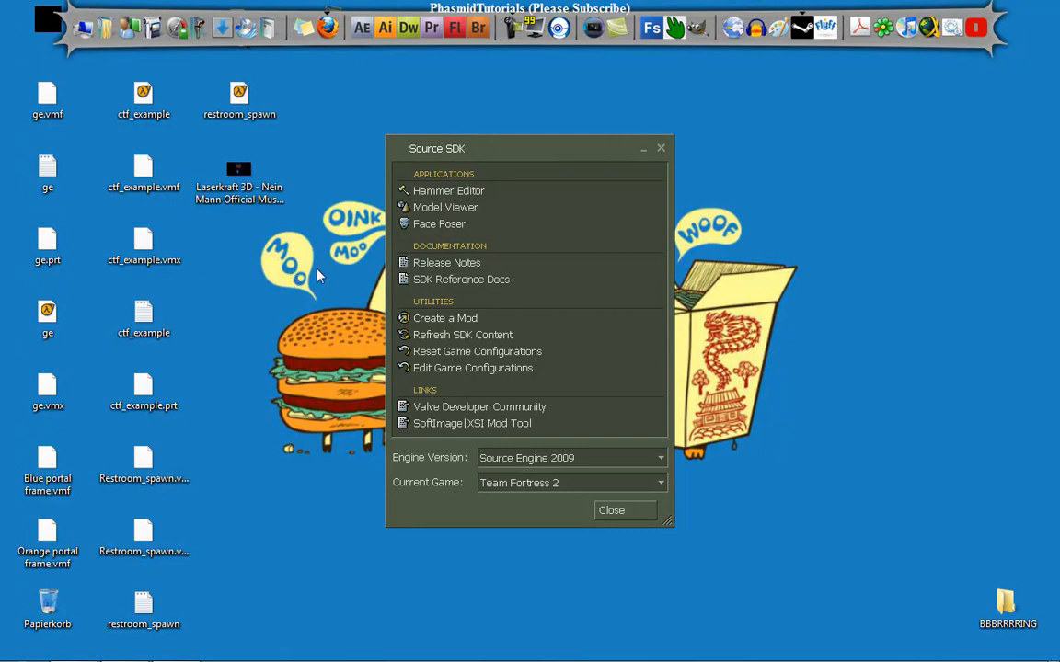
{"action": "mouse_move", "coordinate": [638, 309]}
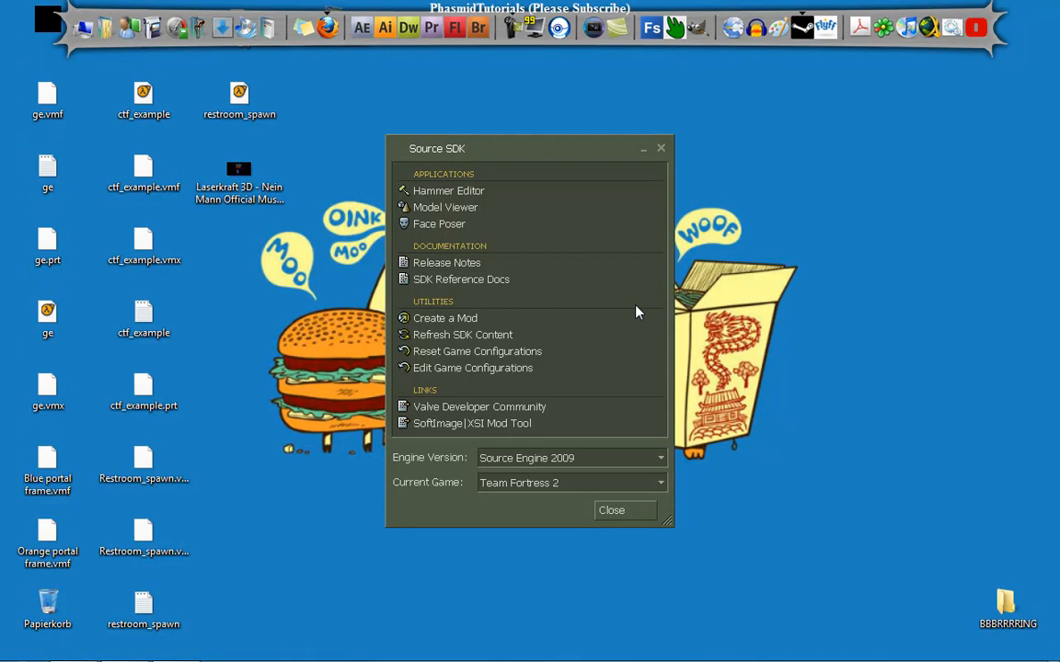
{"action": "mouse_move", "coordinate": [587, 384]}
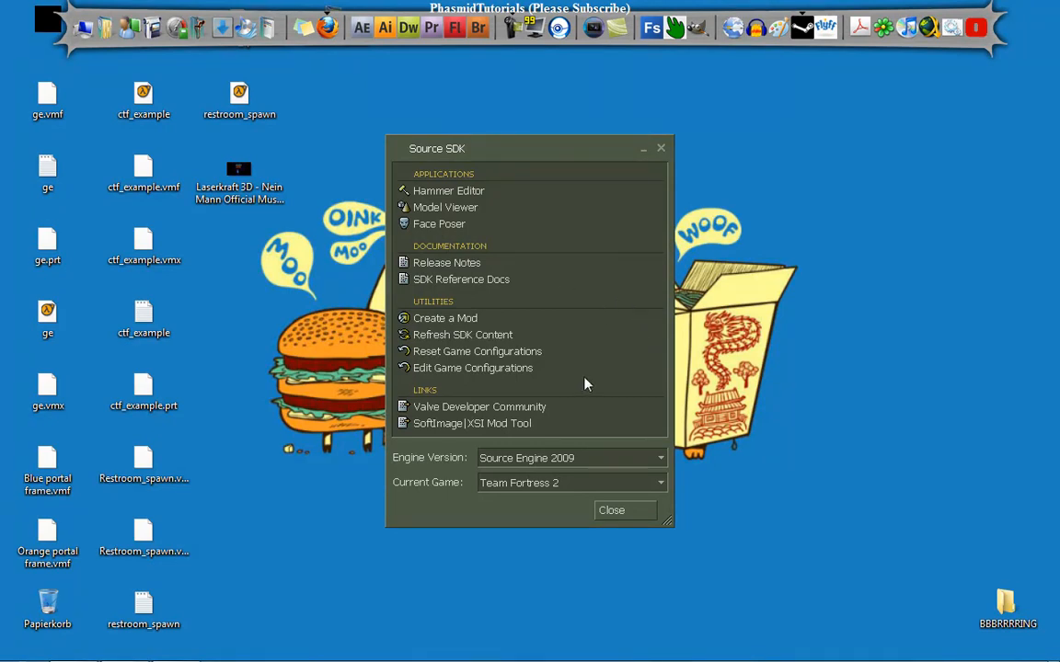
{"action": "mouse_move", "coordinate": [438, 194]}
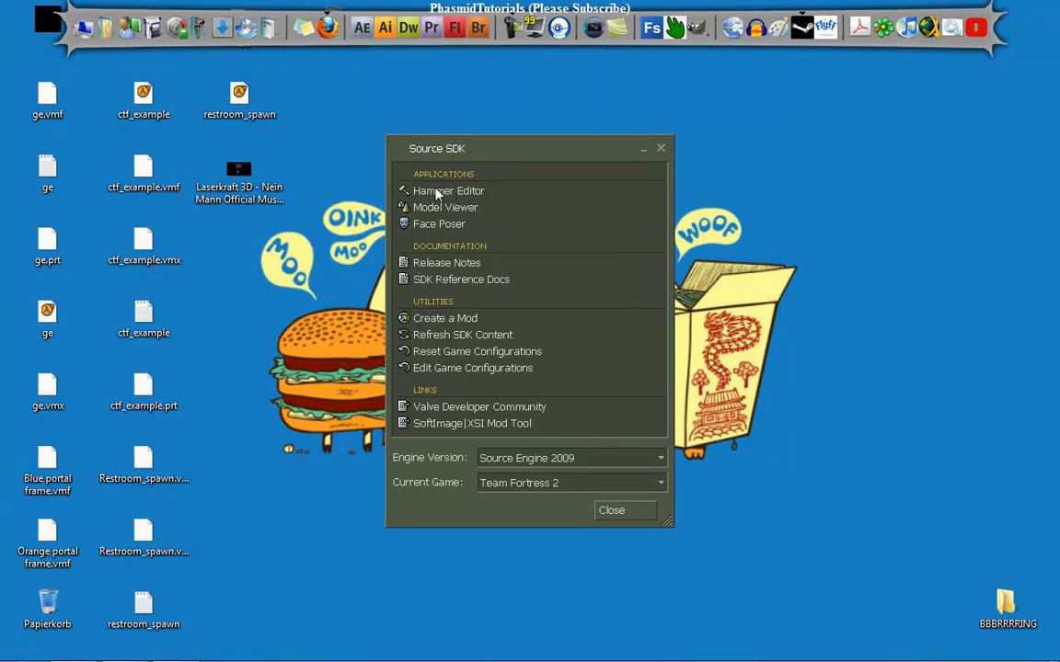
{"action": "mouse_move", "coordinate": [513, 431]}
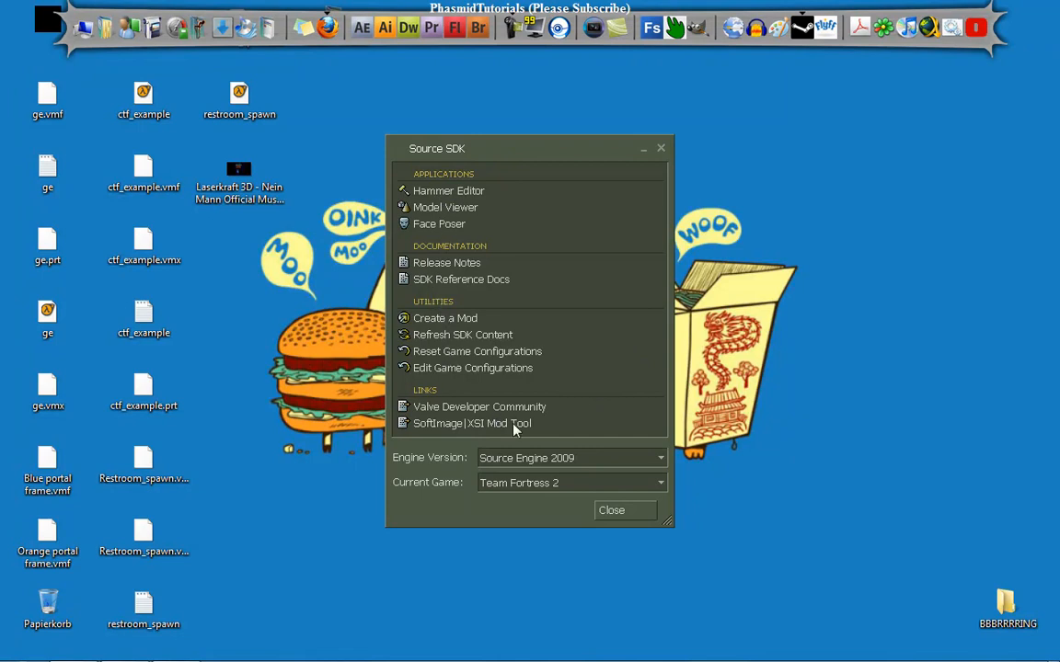
{"action": "mouse_move", "coordinate": [614, 487]}
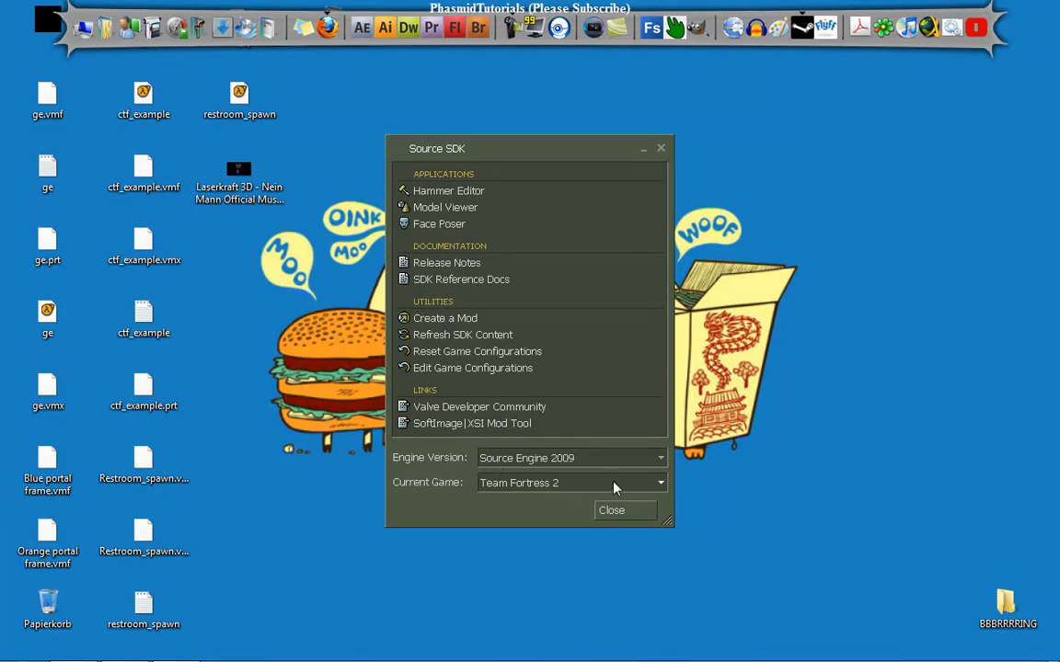
{"action": "mouse_move", "coordinate": [493, 479]}
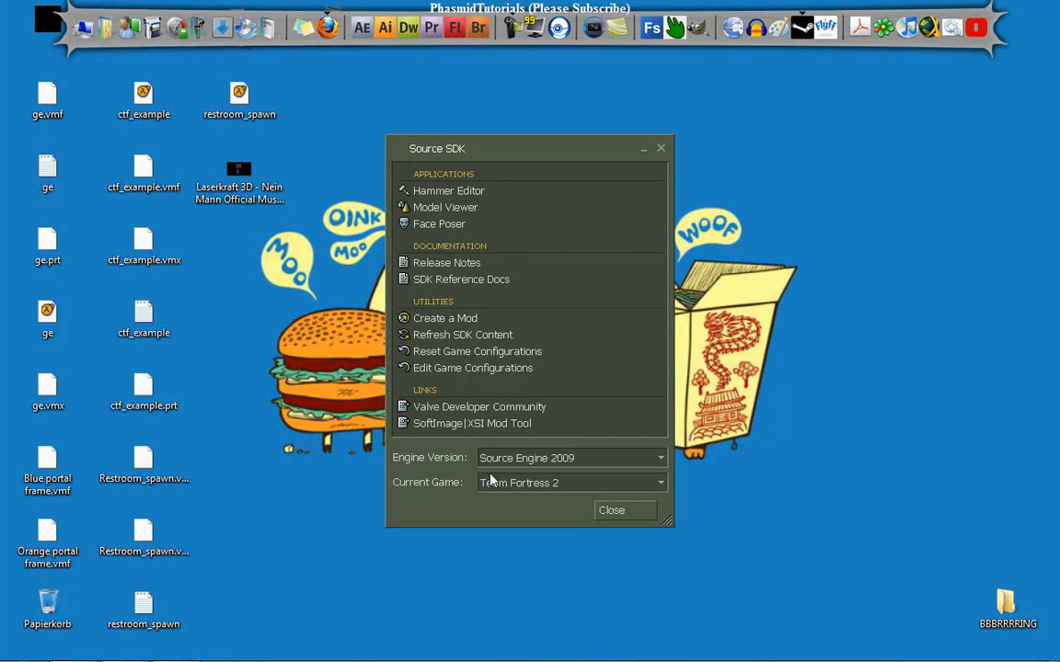
{"action": "mouse_move", "coordinate": [390, 245]}
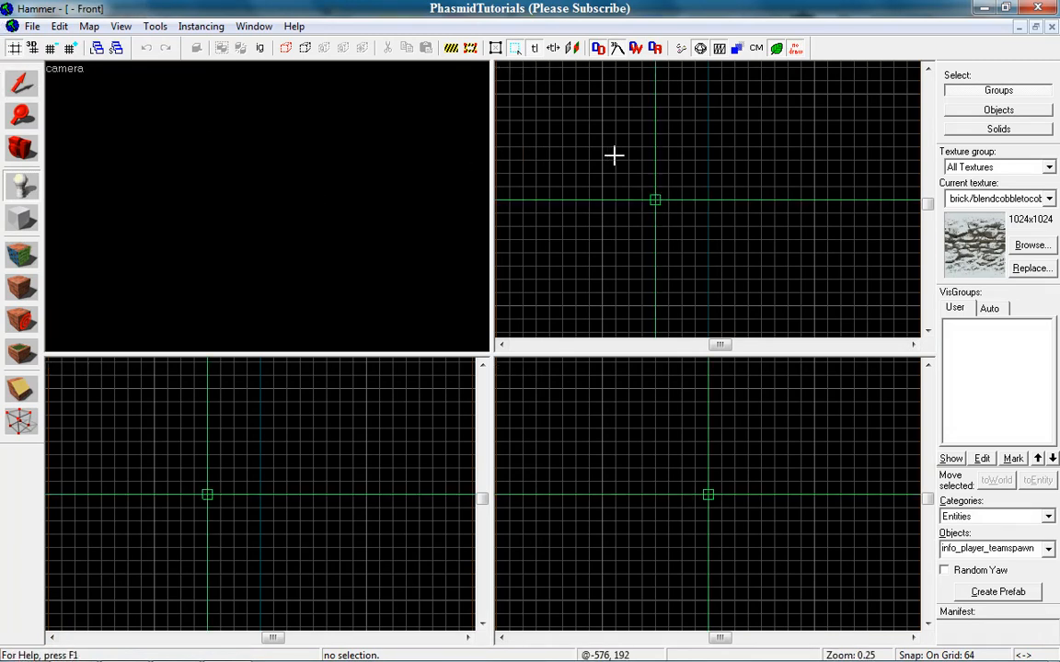
Place an info_player_teamspawn entity at the map origin in the 2D view.
{"action": "left_click", "coordinate": [655, 199]}
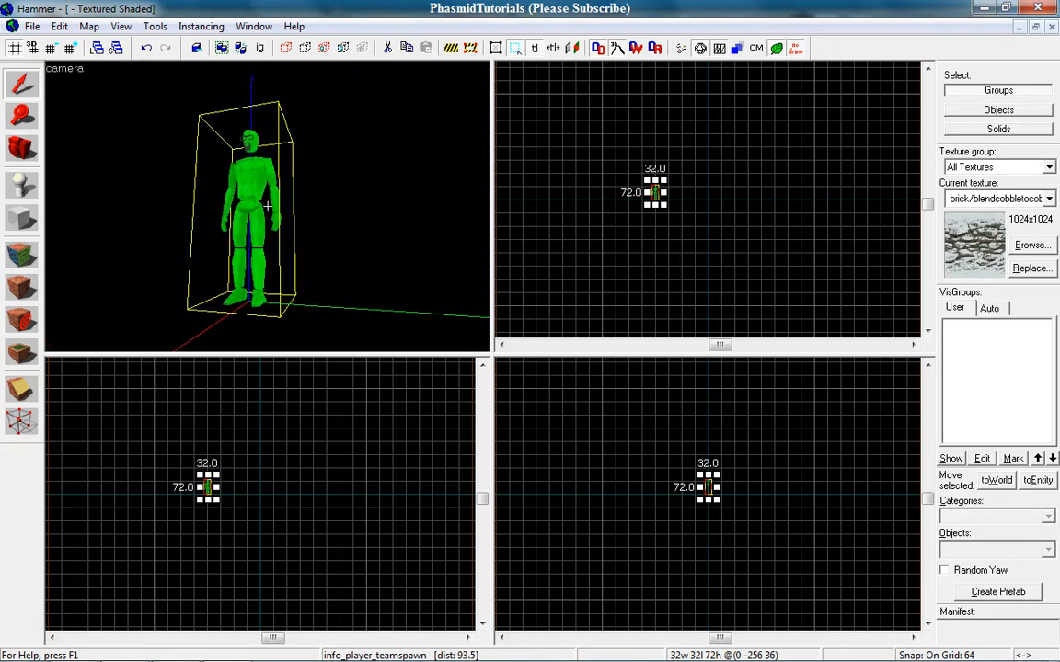
Change the placed entity's class to prop_dynamic in Object Properties.
{"action": "double_click", "coordinate": [267, 206]}
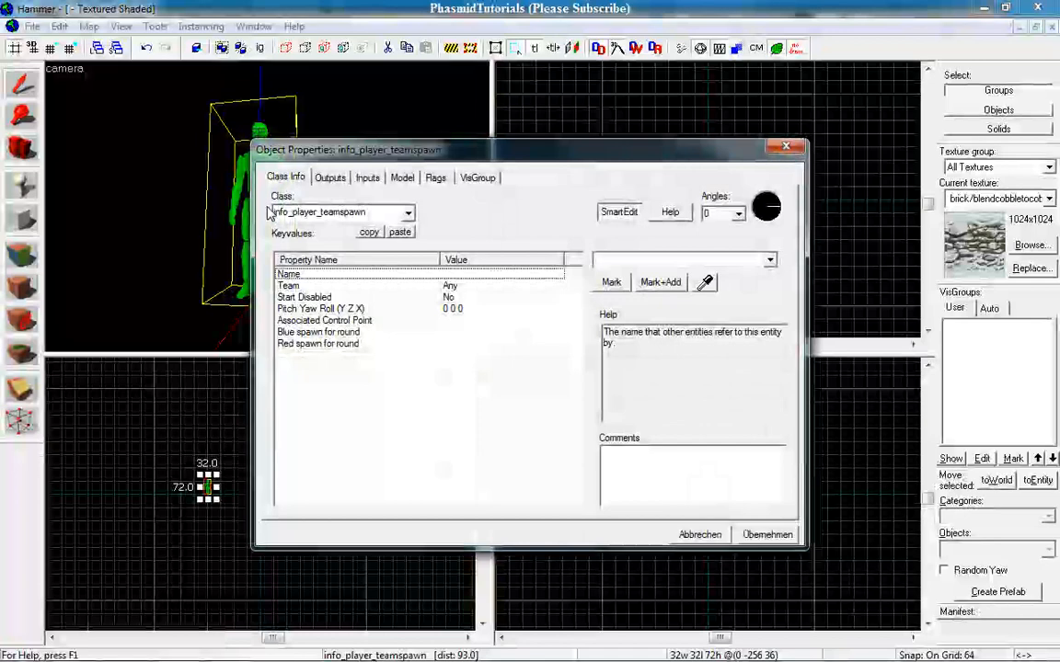
{"action": "triple_click", "coordinate": [340, 214]}
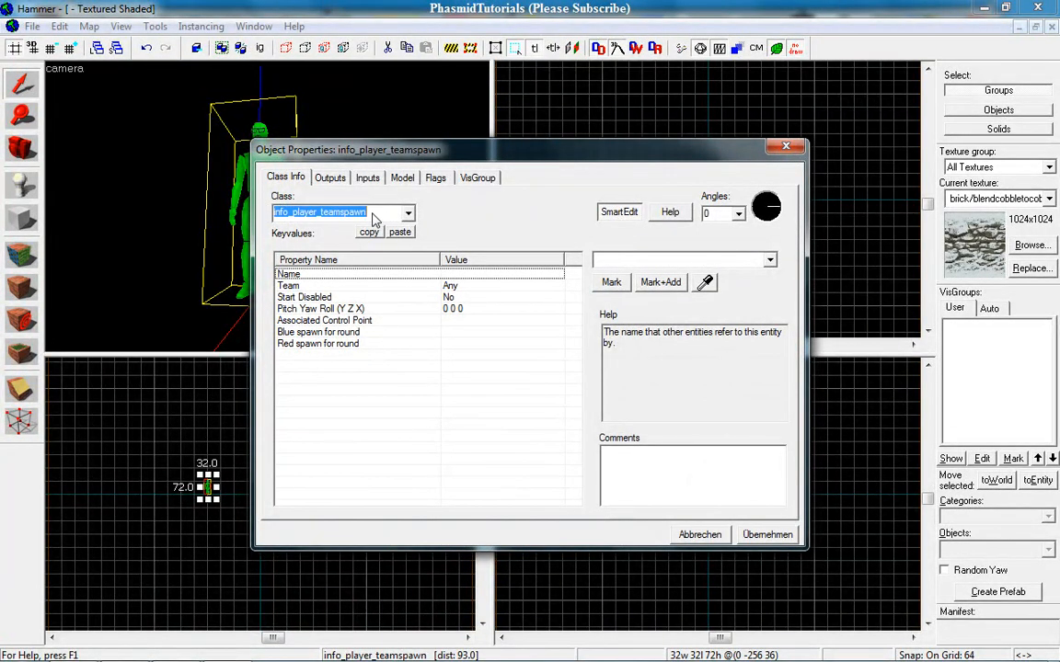
{"action": "left_click", "coordinate": [408, 213]}
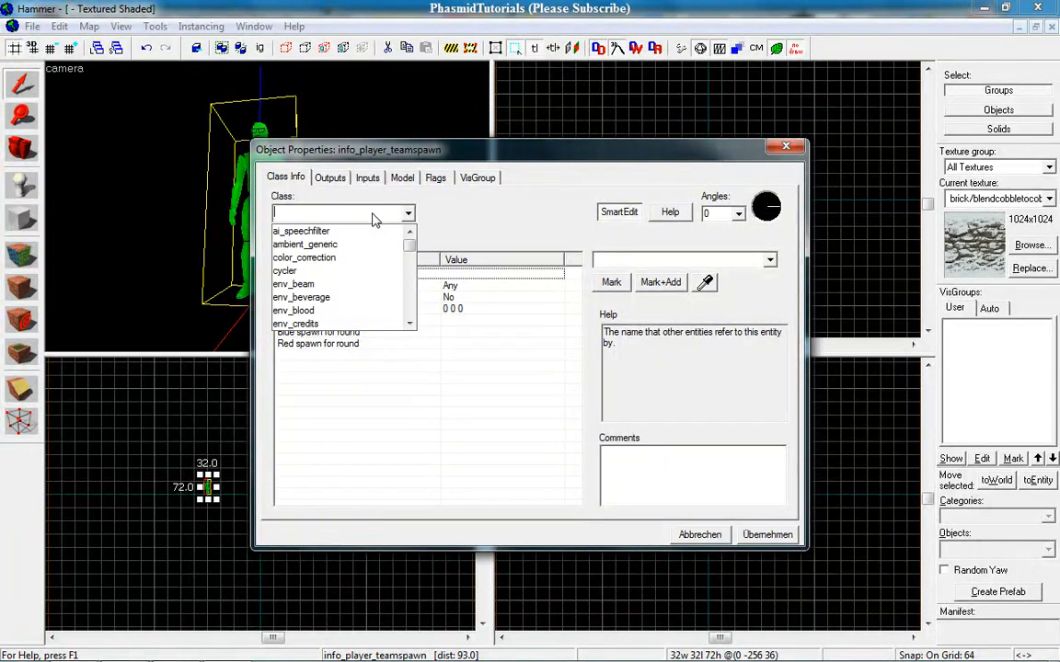
{"action": "type", "text": "prp_"}
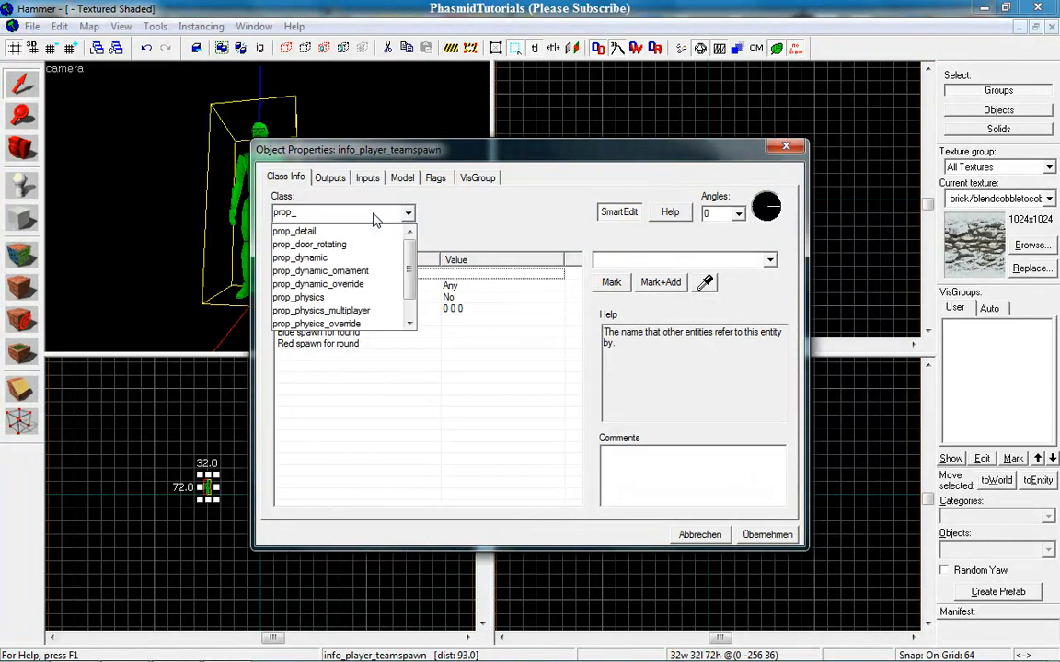
{"action": "left_click", "coordinate": [300, 258]}
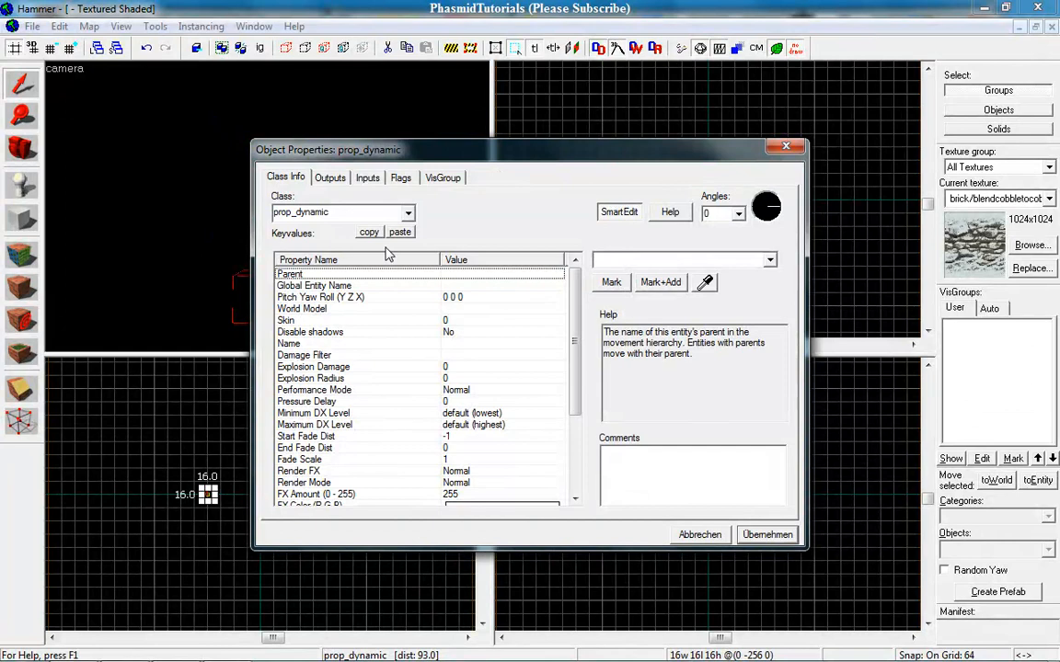
{"action": "mouse_move", "coordinate": [386, 302]}
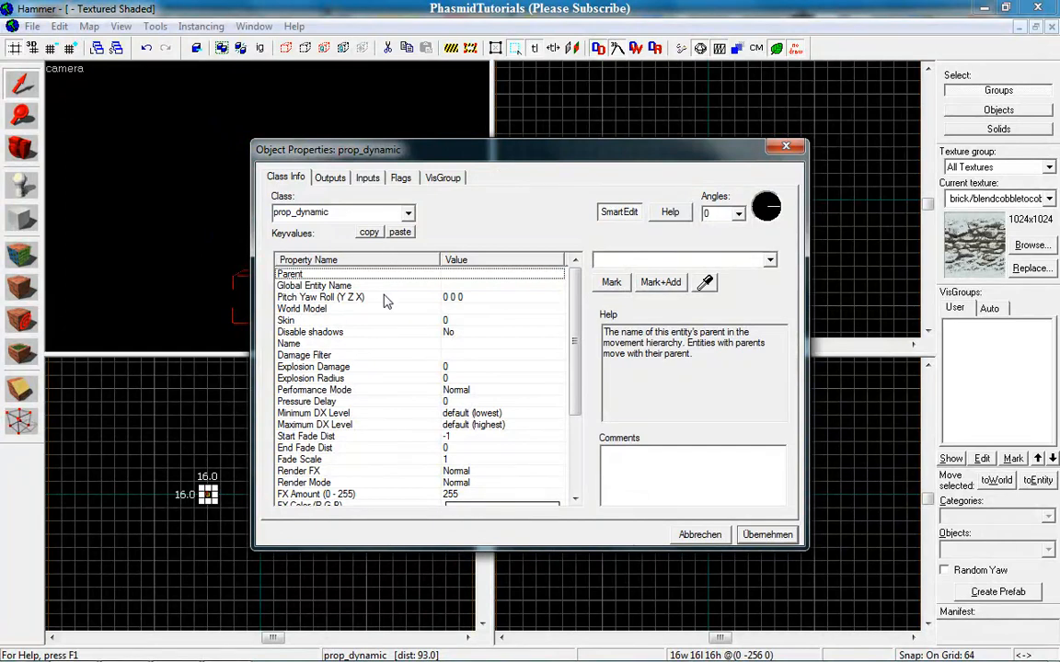
Name the prop_dynamic res_red and move on to its World Model property.
{"action": "left_click", "coordinate": [287, 344]}
{"action": "type", "text": "r"}
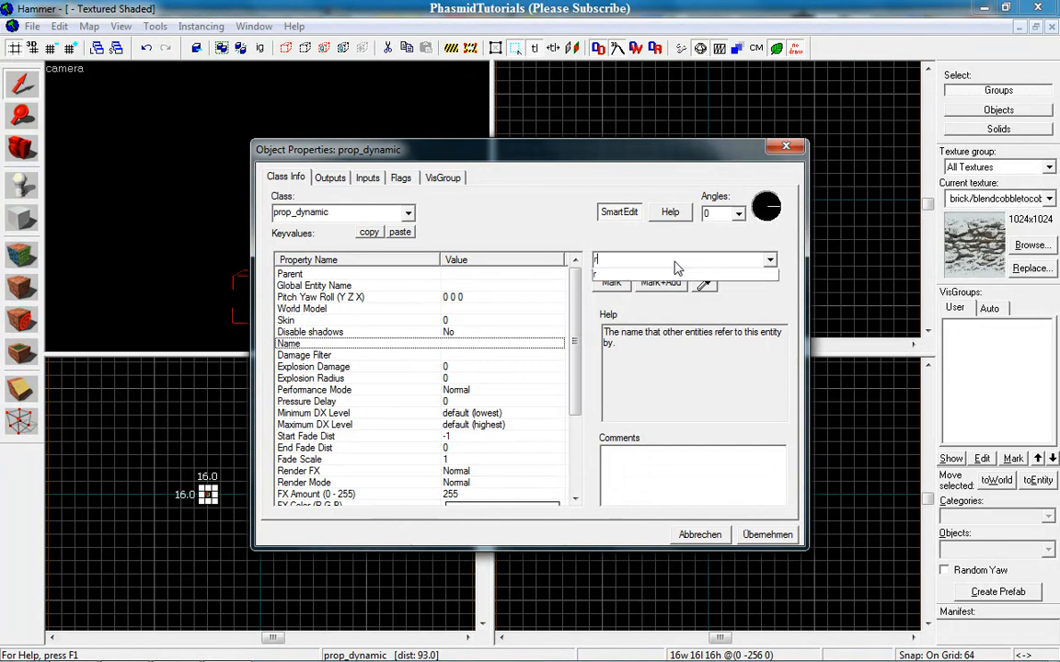
{"action": "type", "text": "es_"}
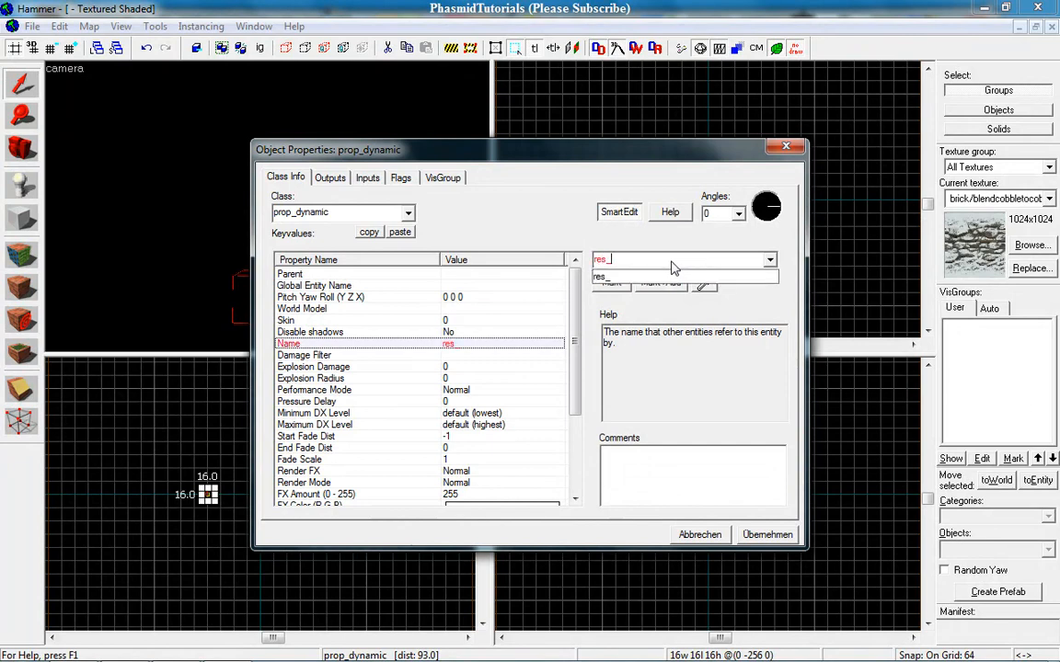
{"action": "type", "text": "red"}
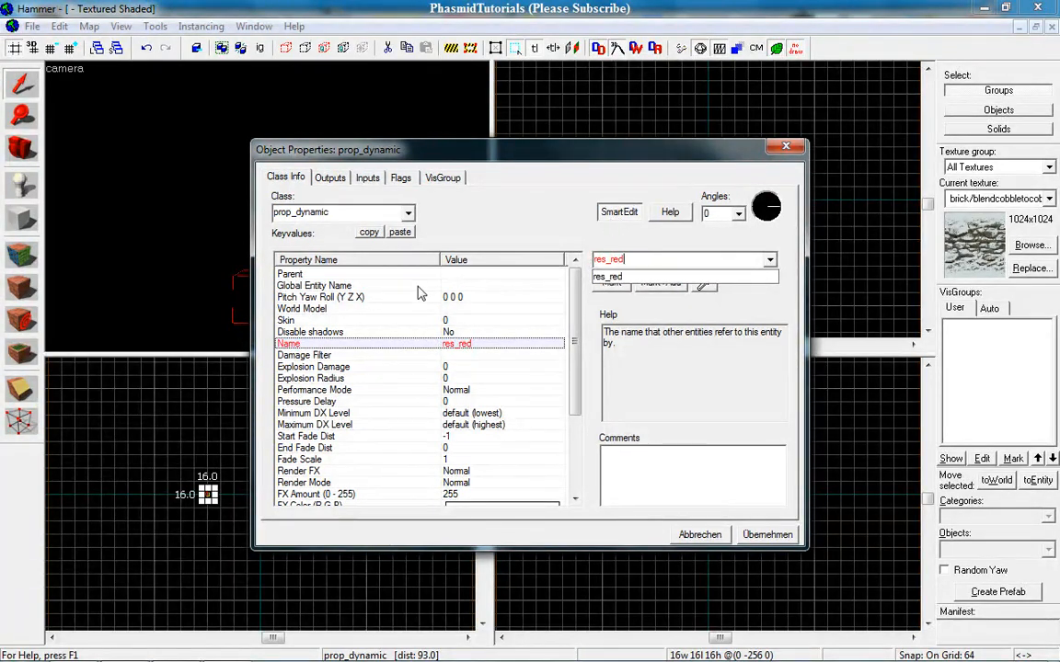
{"action": "left_click", "coordinate": [314, 309]}
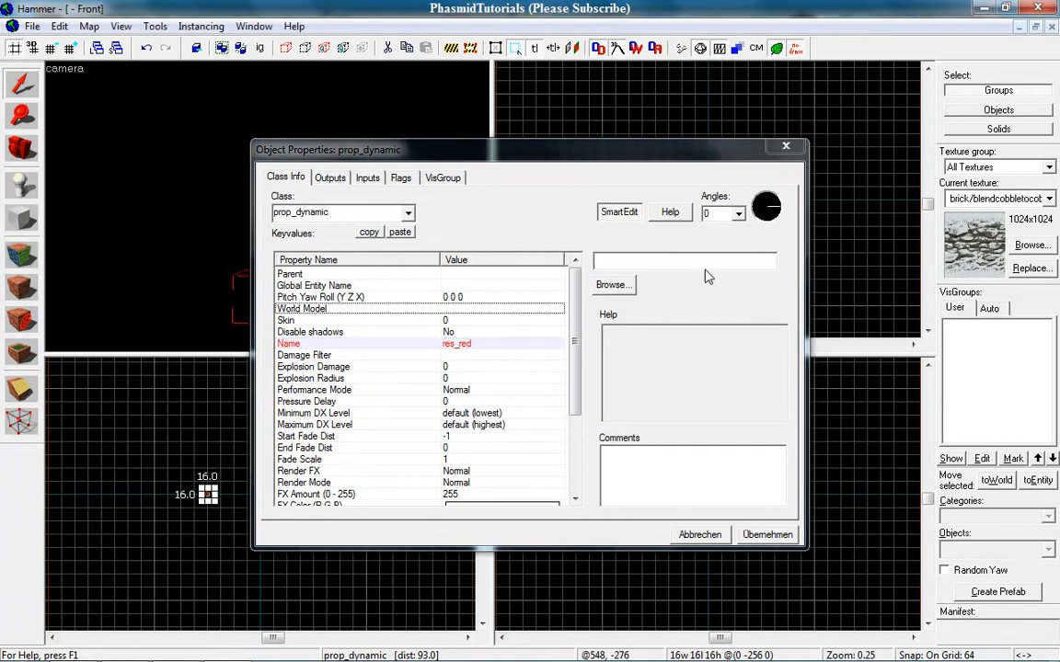
Filter the Model Browser by 'res' and apply props_gameplay/resupply_locker.mdl as World Model.
{"action": "left_click", "coordinate": [611, 283]}
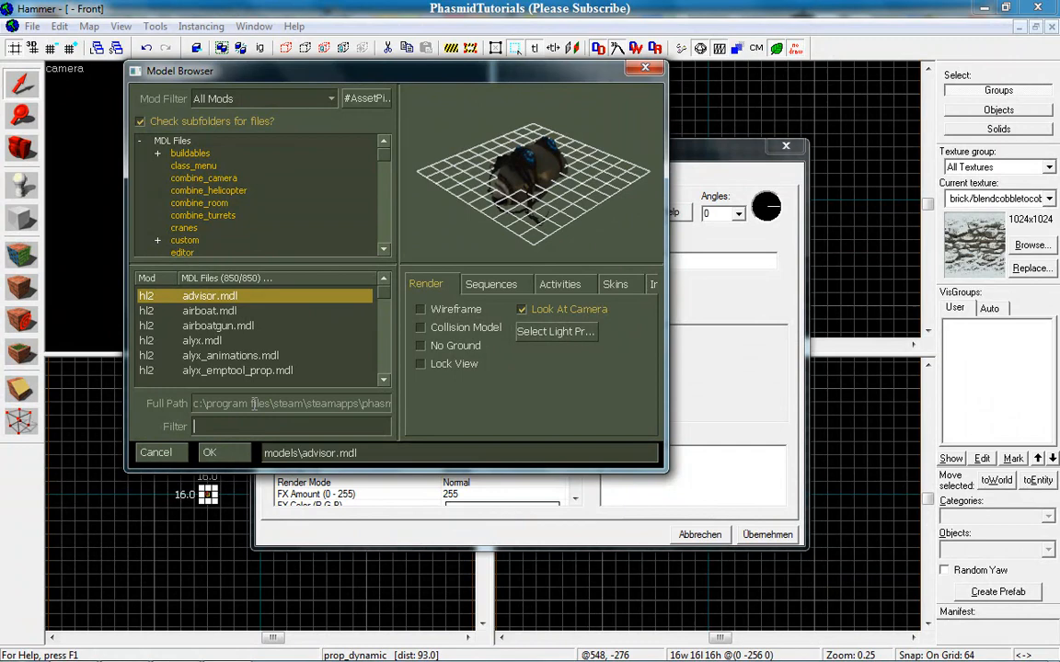
{"action": "left_click", "coordinate": [173, 140]}
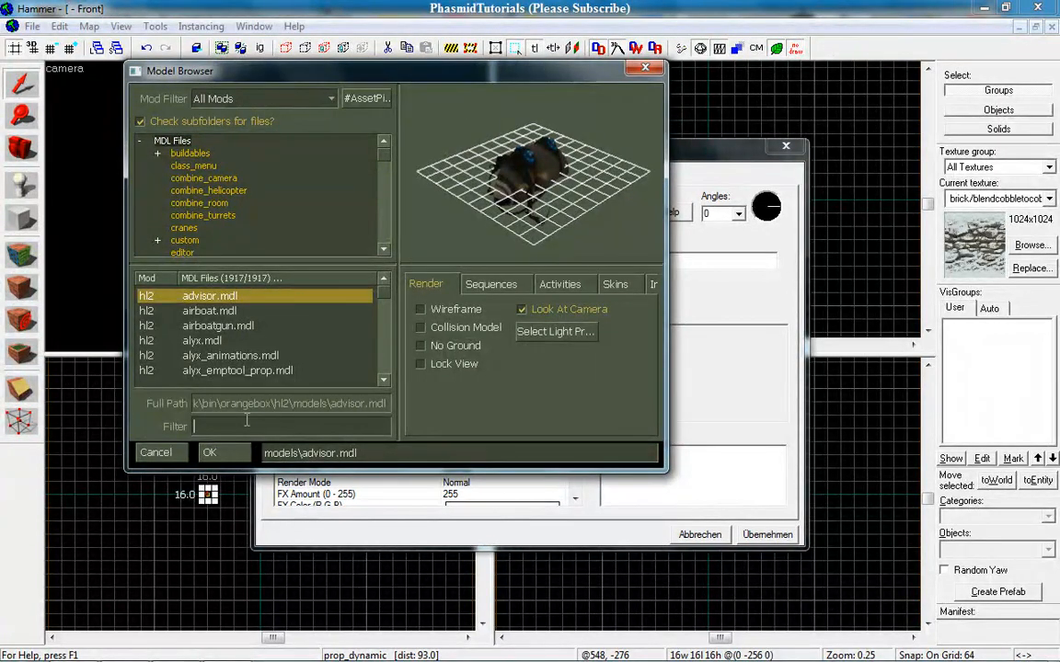
{"action": "type", "text": "resupply"}
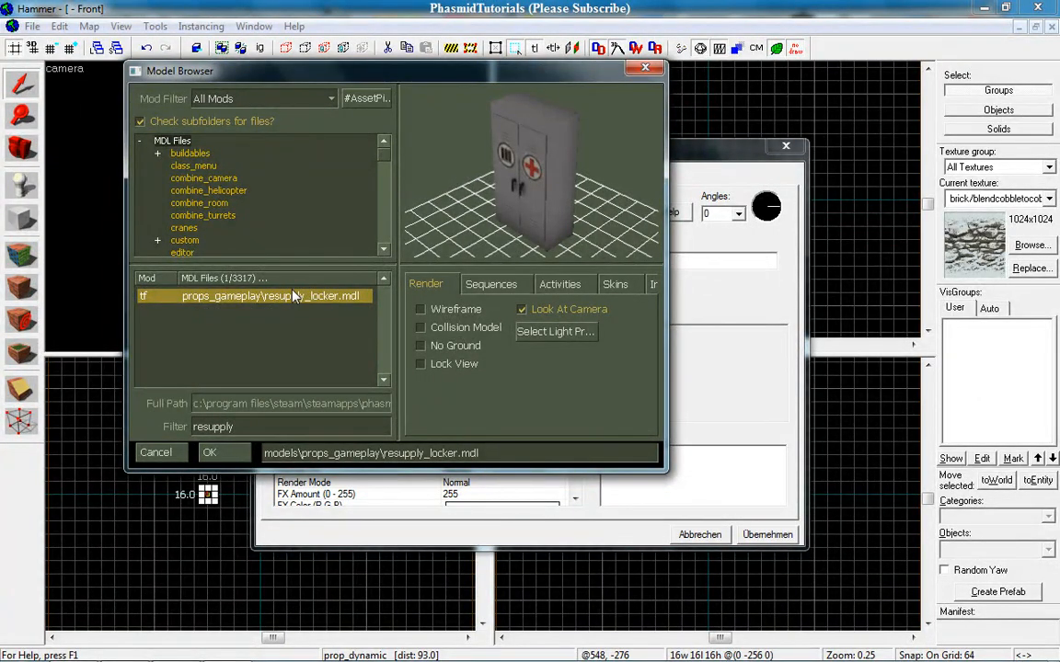
{"action": "left_click", "coordinate": [210, 452]}
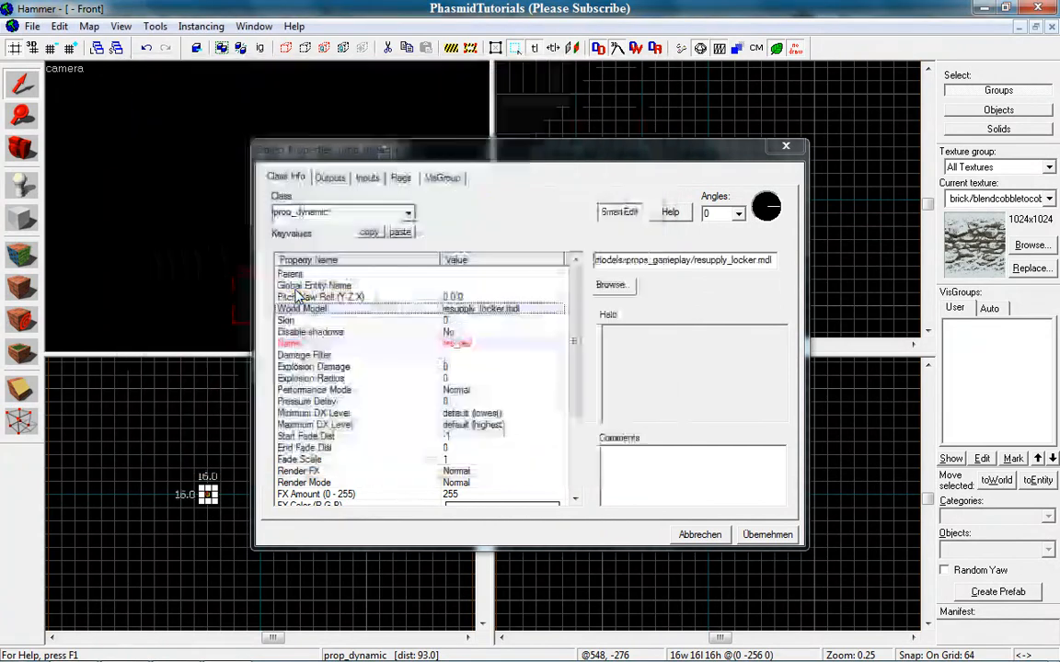
{"action": "left_click", "coordinate": [766, 534]}
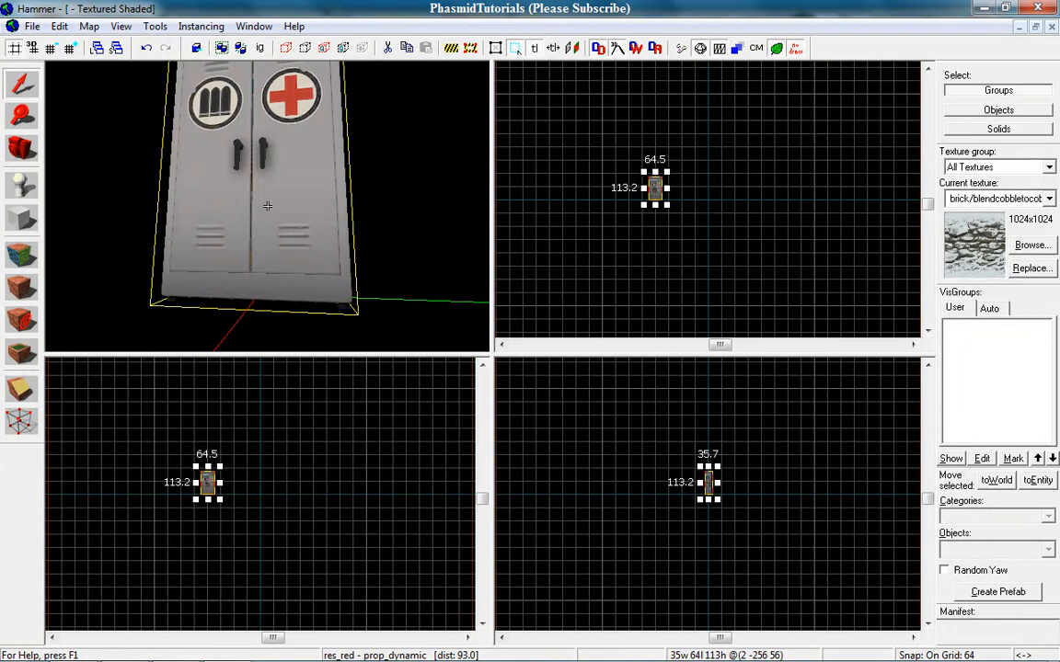
Draw a tools/tooltrigger-textured block around the locker and tie it to an entity.
{"action": "scroll", "scroll_direction": "down", "scroll_amount": 3}
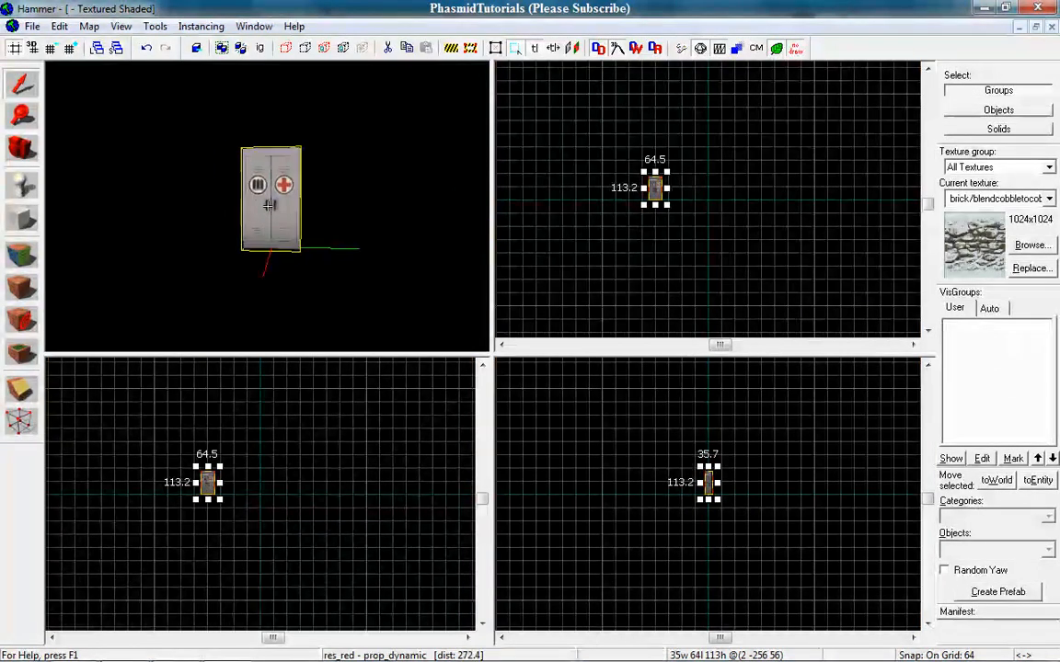
{"action": "scroll", "scroll_direction": "up", "scroll_amount": 3}
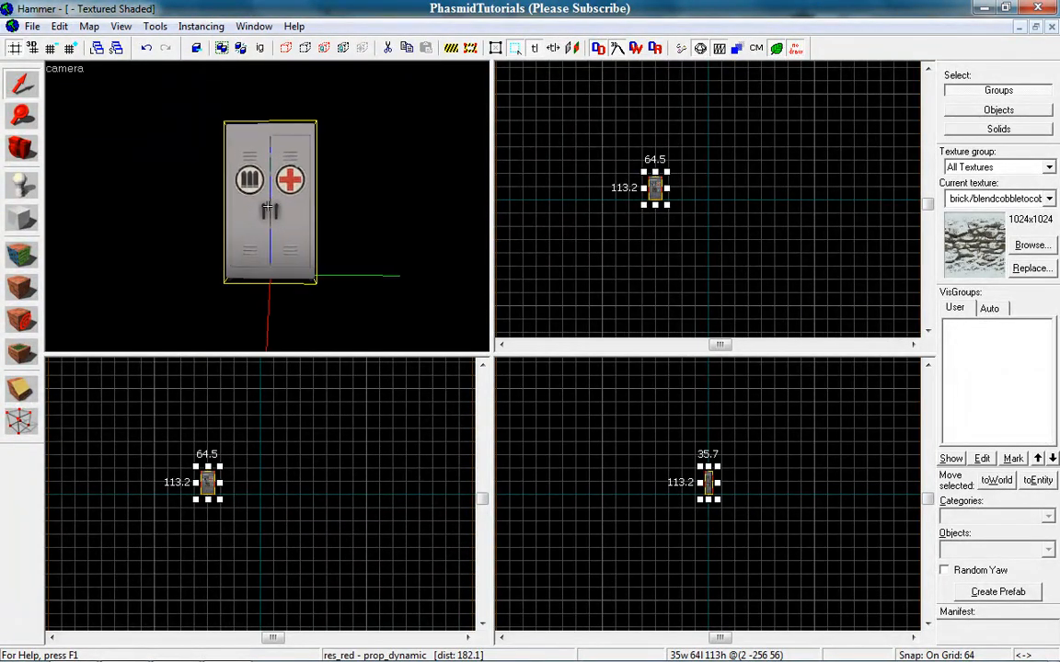
{"action": "left_click", "coordinate": [1032, 245]}
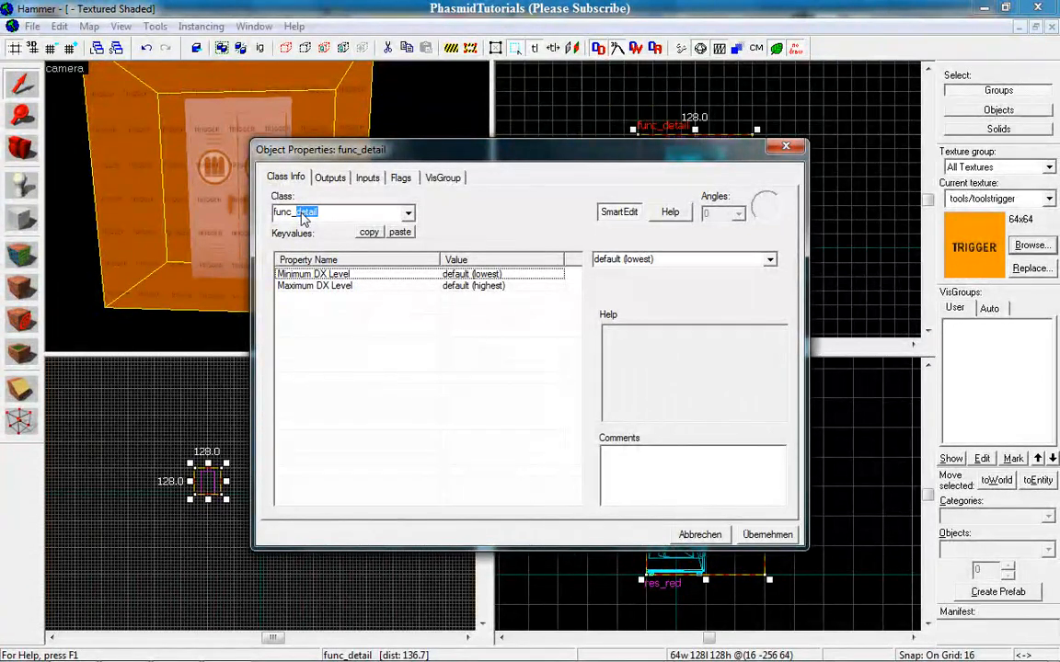
Make the brush a func_regenerate with Team set to Red.
{"action": "left_click", "coordinate": [407, 213]}
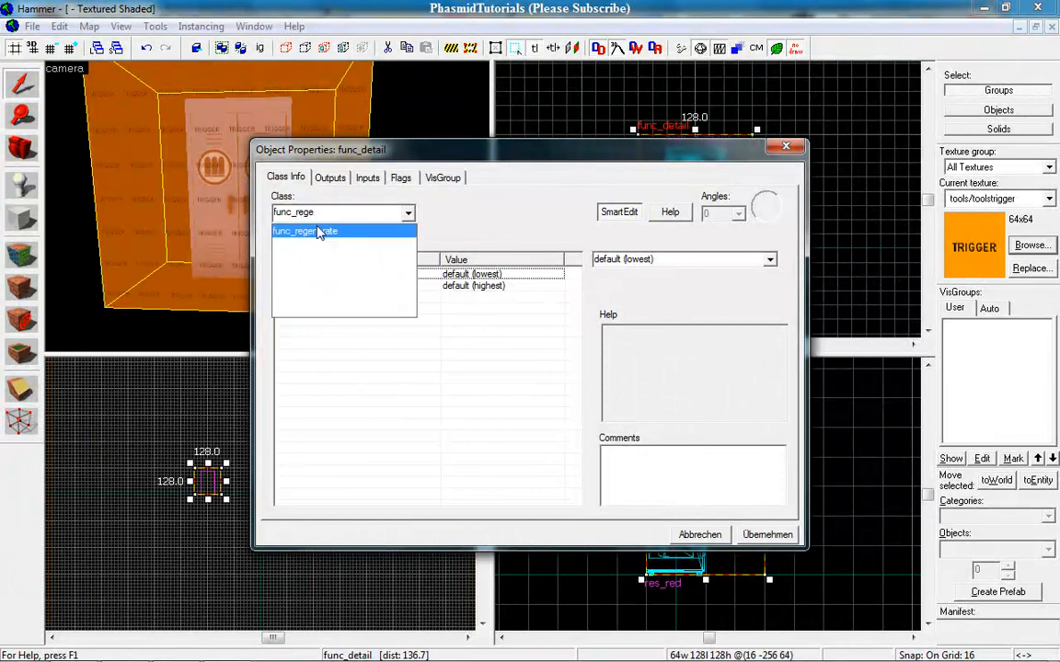
{"action": "left_click", "coordinate": [316, 232]}
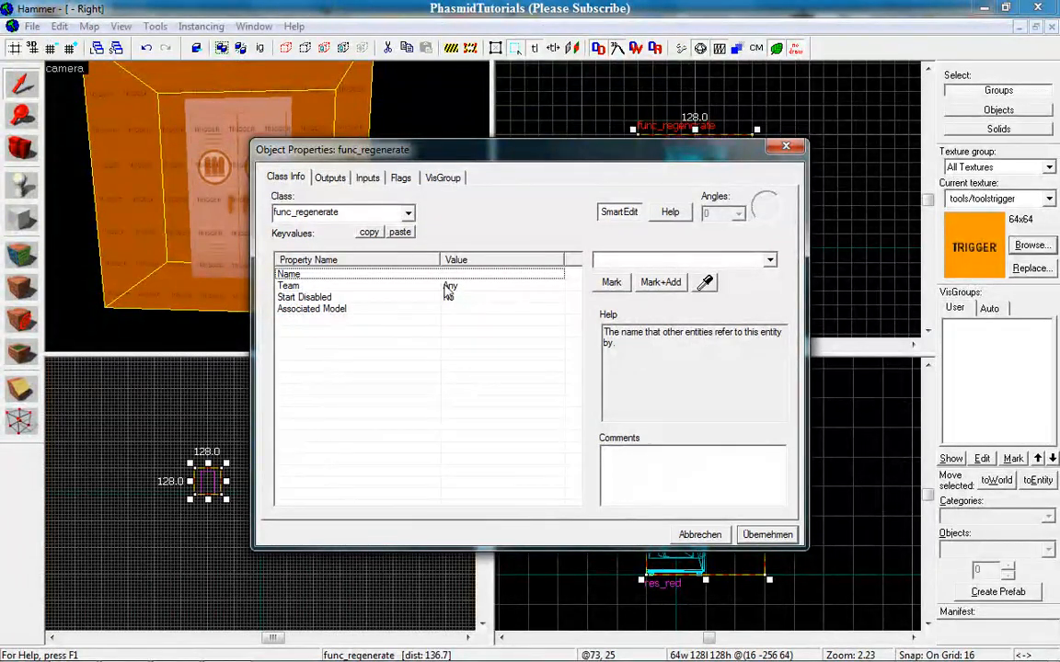
{"action": "left_click", "coordinate": [288, 285]}
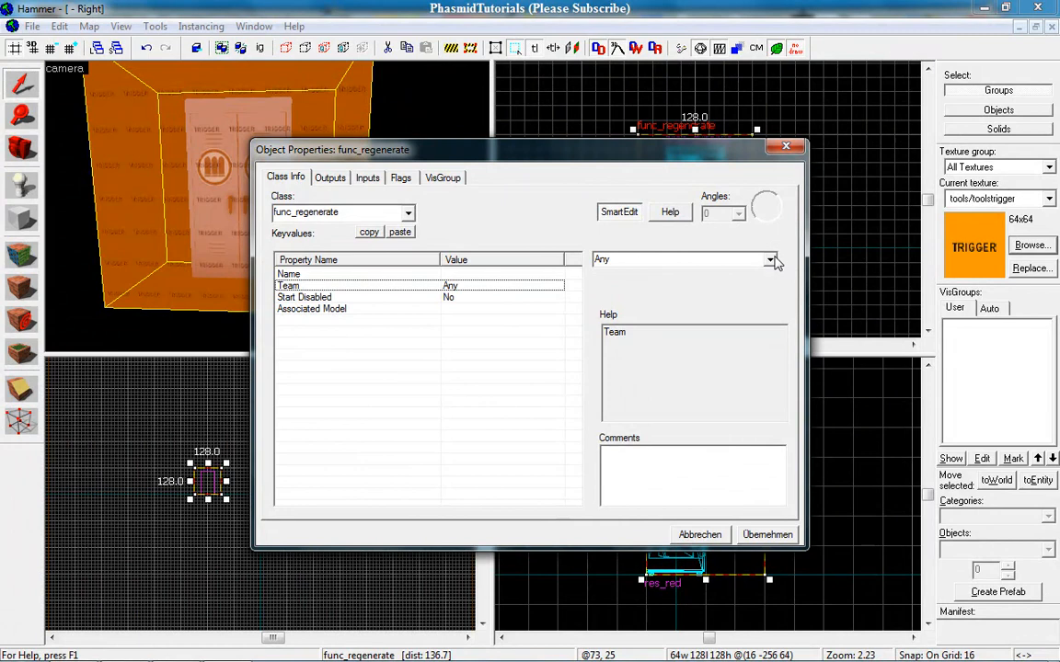
{"action": "left_click", "coordinate": [771, 260]}
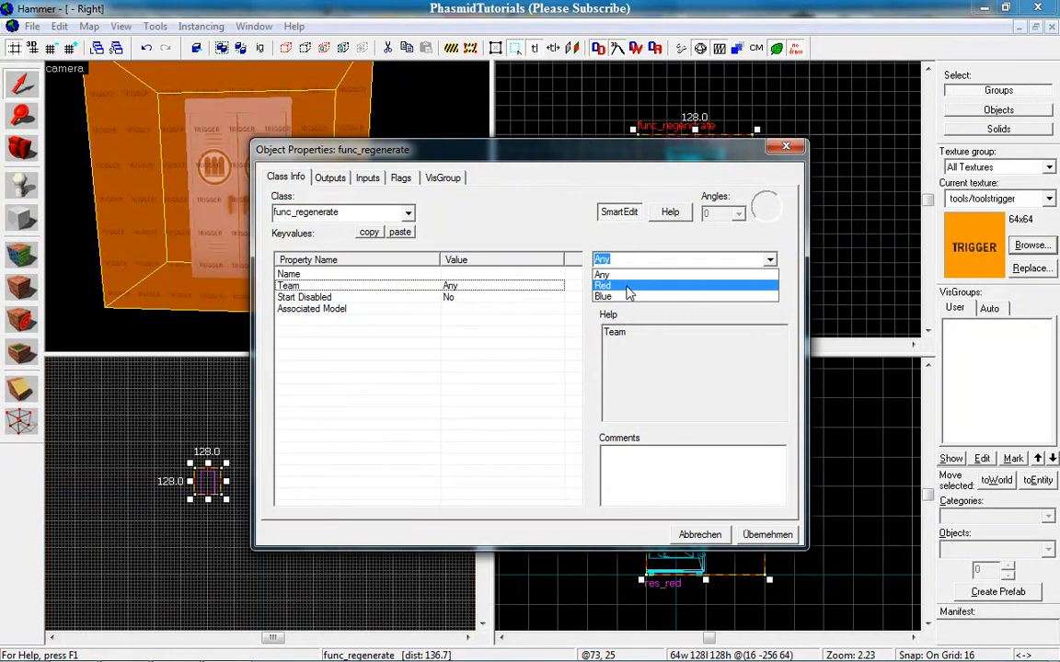
{"action": "mouse_move", "coordinate": [626, 296]}
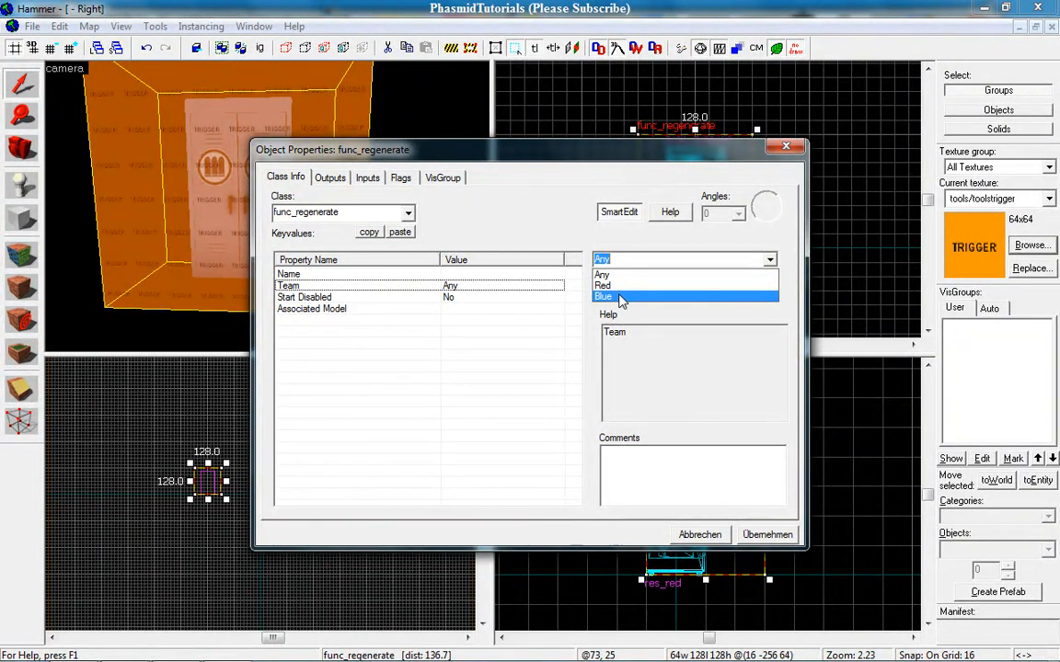
{"action": "left_click", "coordinate": [604, 285]}
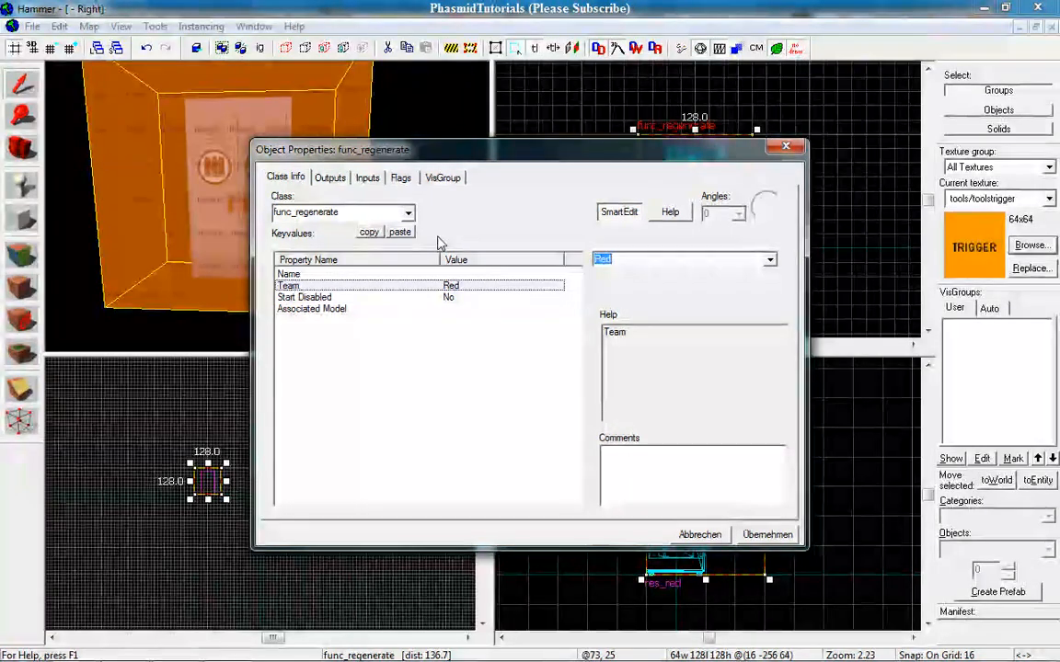
Set Associated Model to res_red and close the properties.
{"action": "left_click", "coordinate": [311, 309]}
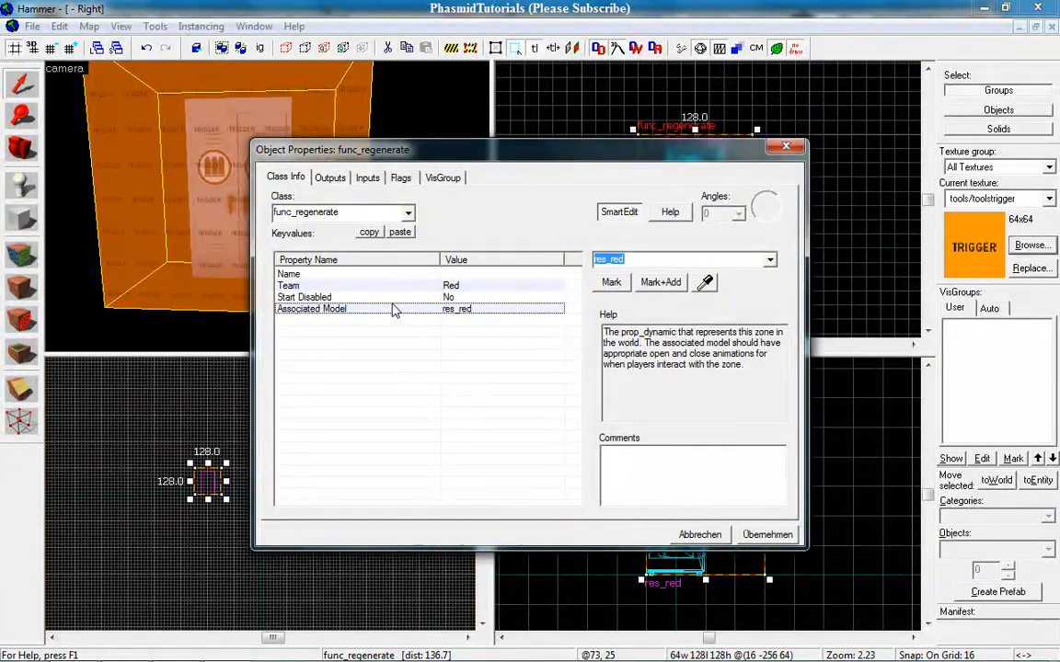
{"action": "mouse_move", "coordinate": [423, 313]}
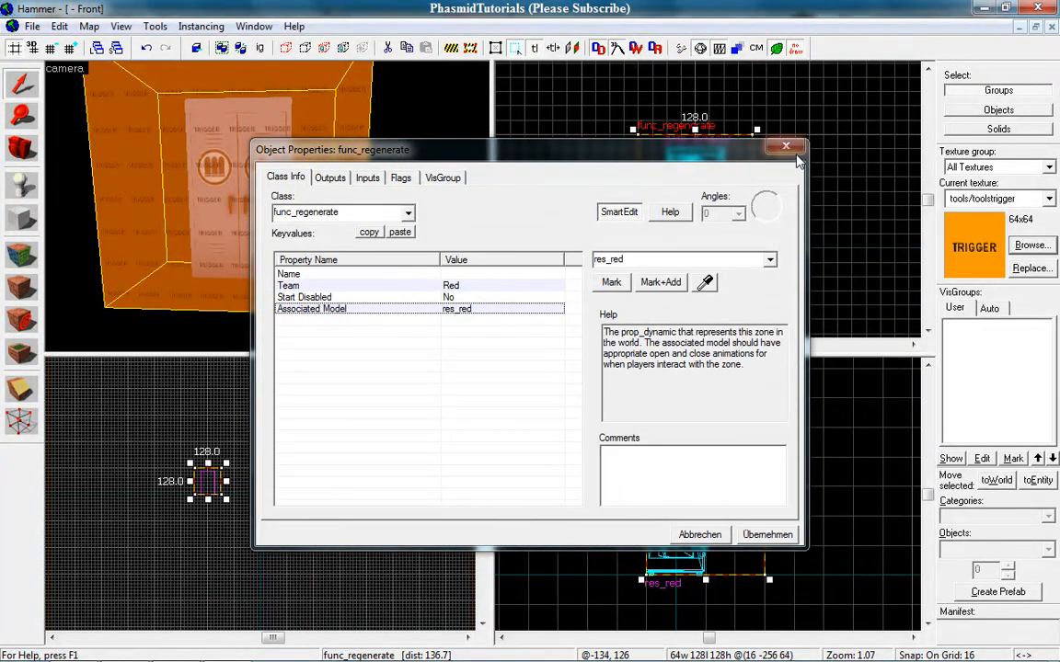
{"action": "left_click", "coordinate": [786, 146]}
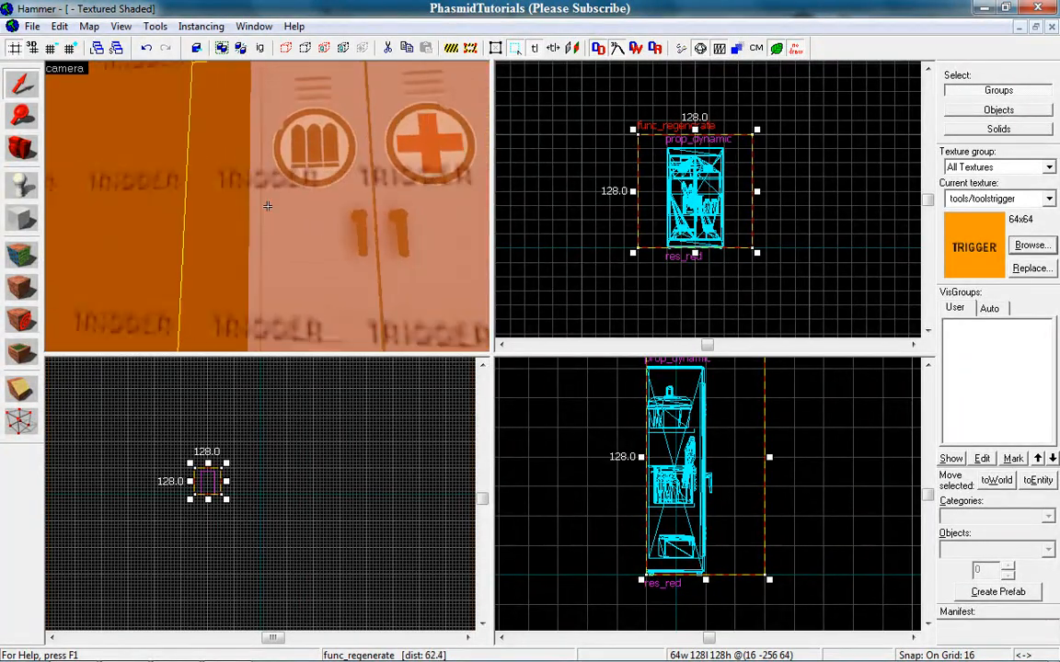
Select the locker and its regenerate trigger and start Create Prefab.
{"action": "scroll", "scroll_direction": "down", "scroll_amount": 3}
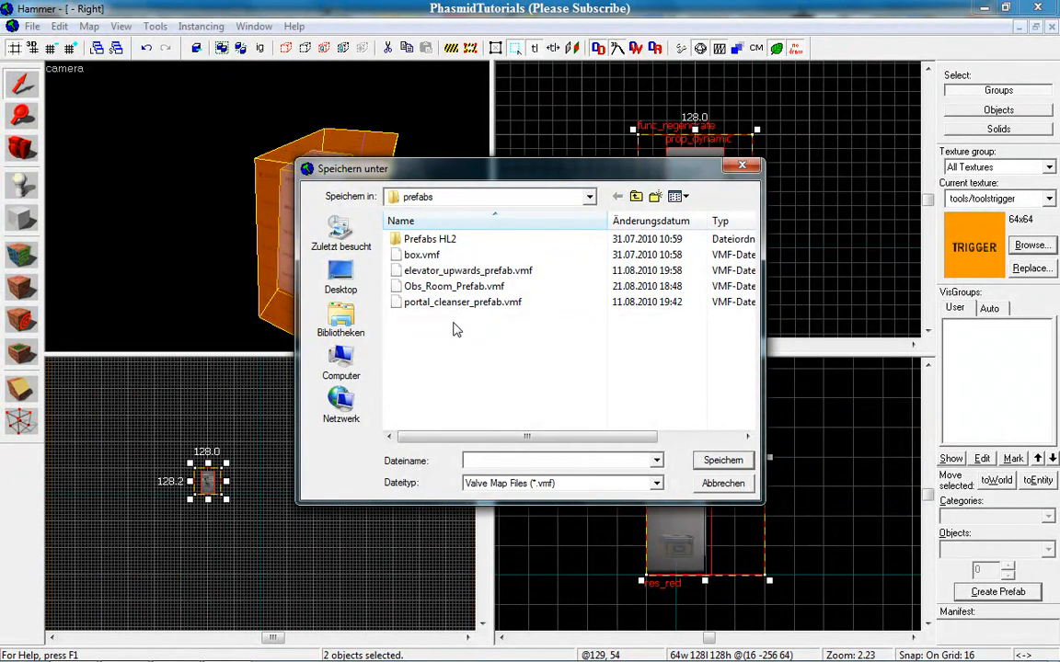
Enter a prefab file name beginning 'Resupply_Ca' in the Save As dialog.
{"action": "type", "text": "Resuppl"}
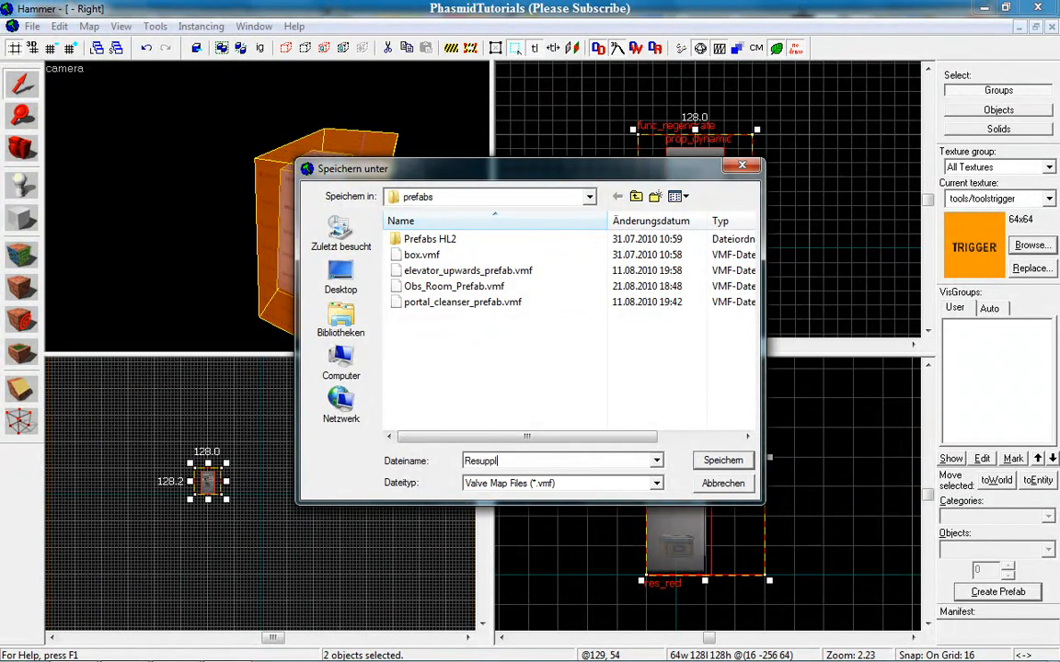
{"action": "type", "text": "_Ca"}
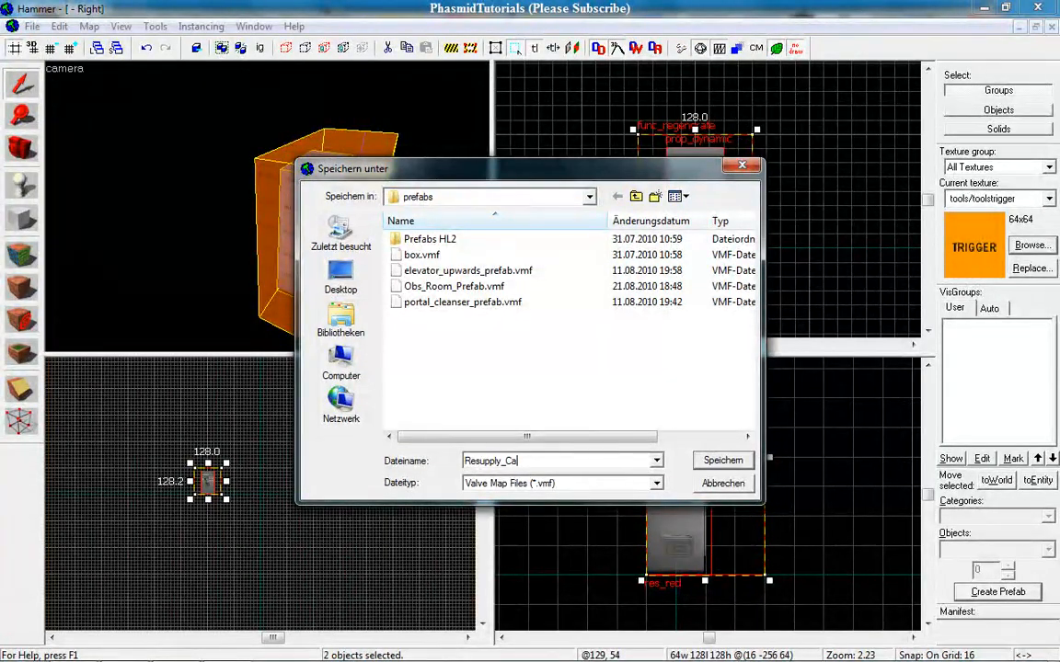